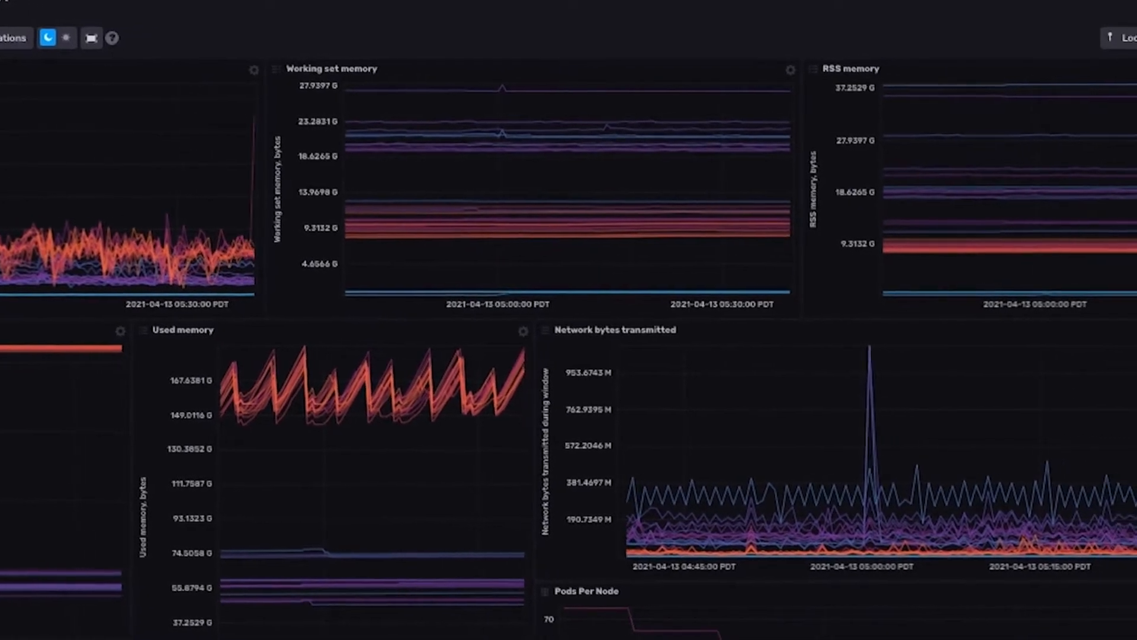
pyautogui.scroll(-3)
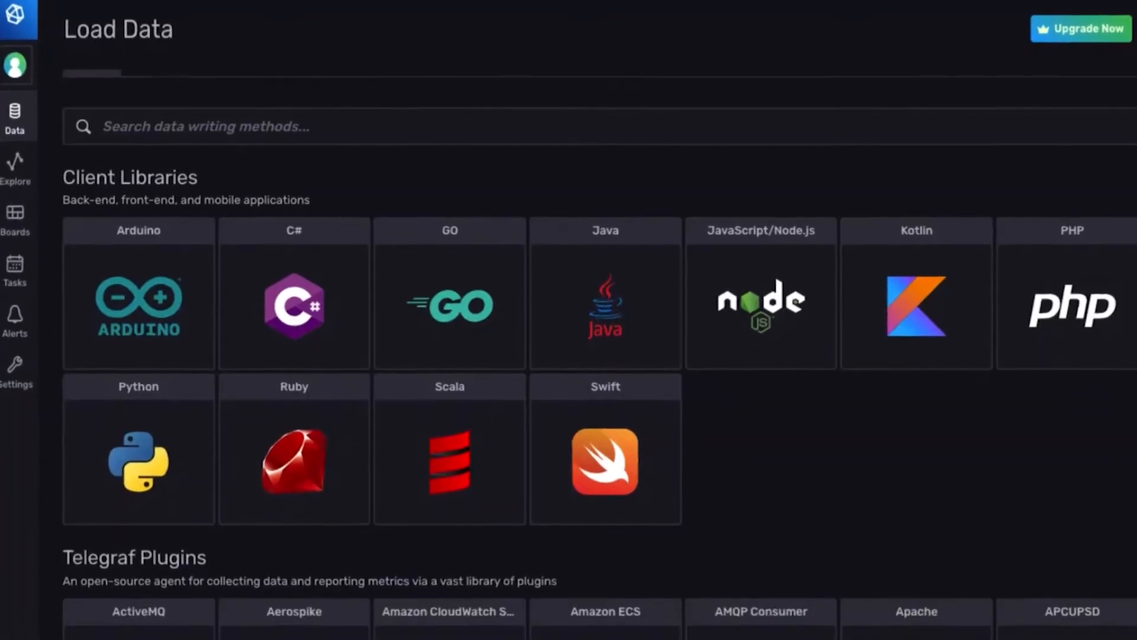
pyautogui.scroll(-3)
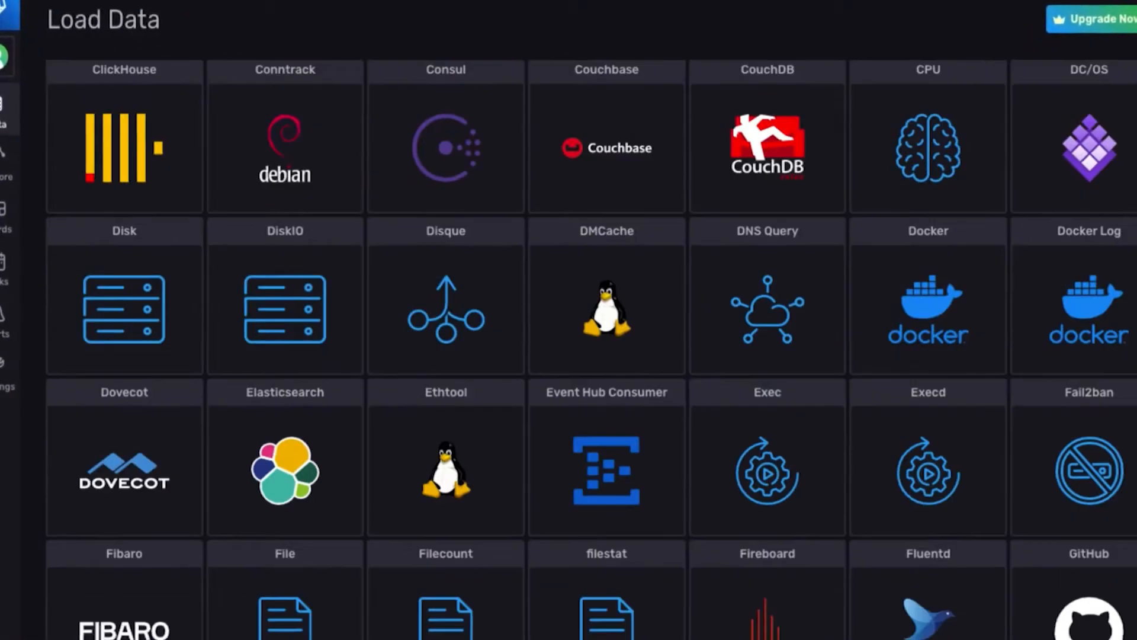
pyautogui.scroll(-3)
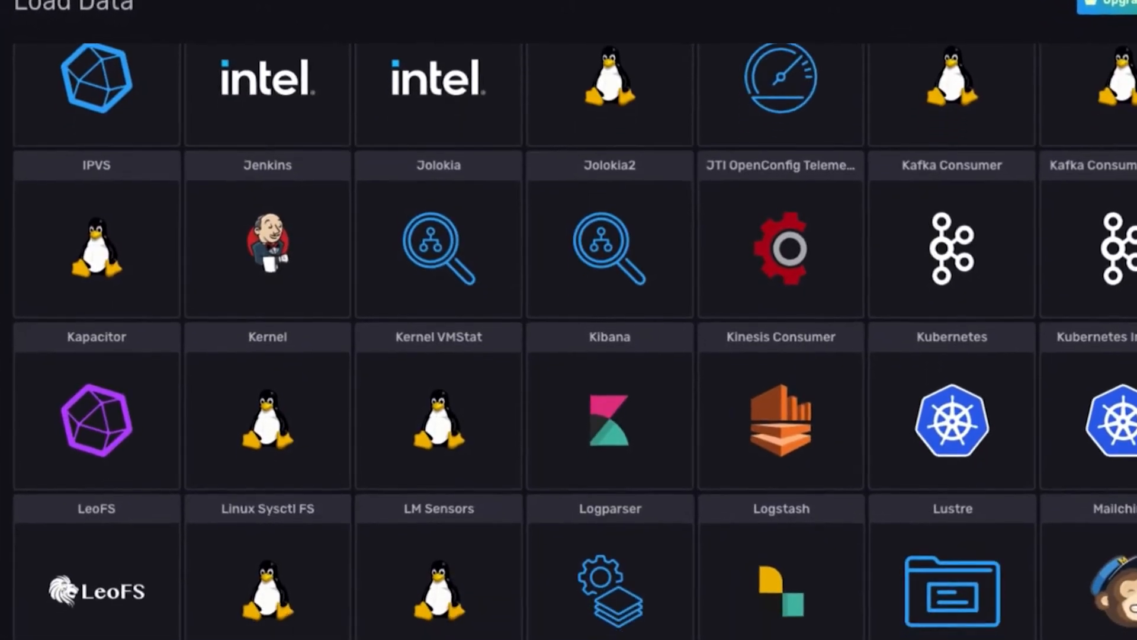
pyautogui.scroll(-3)
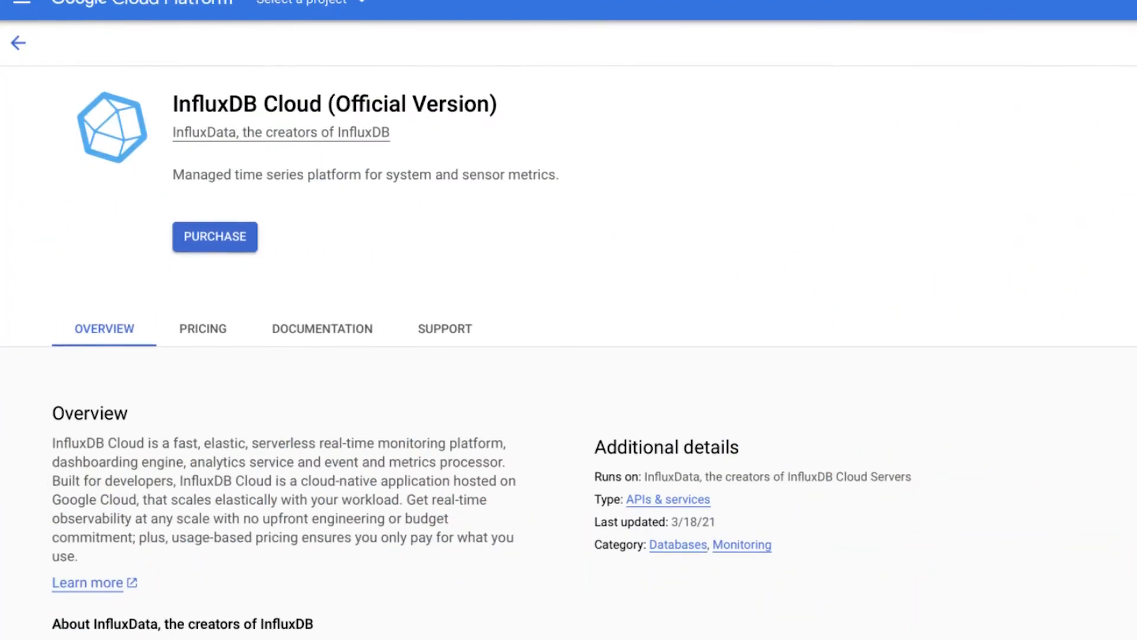
pyautogui.scroll(-3)
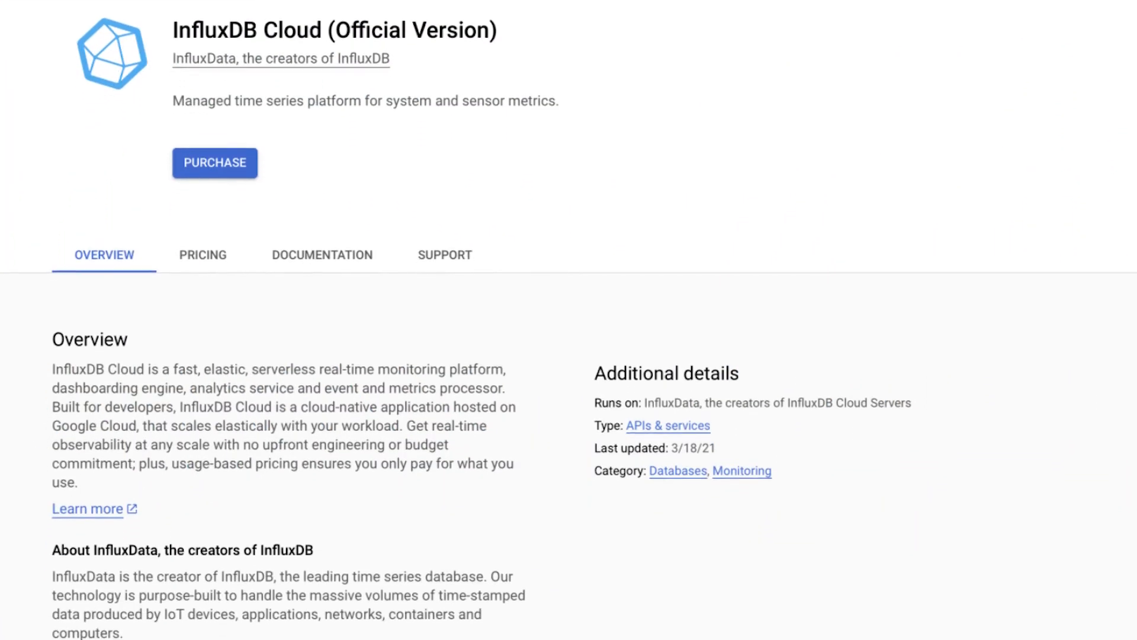